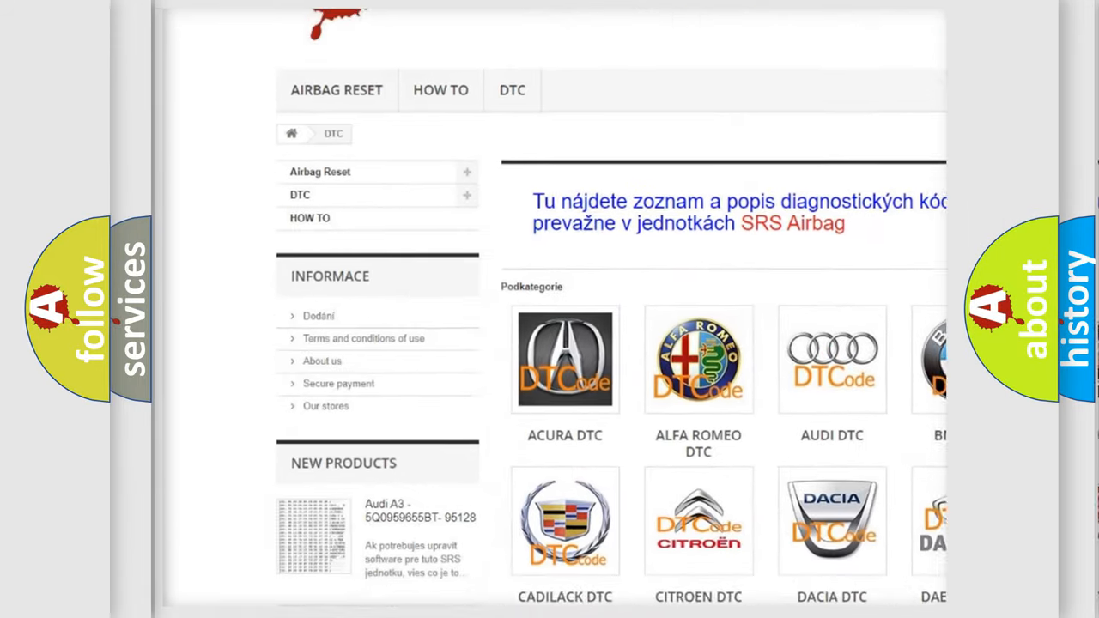
scroll("down", 3)
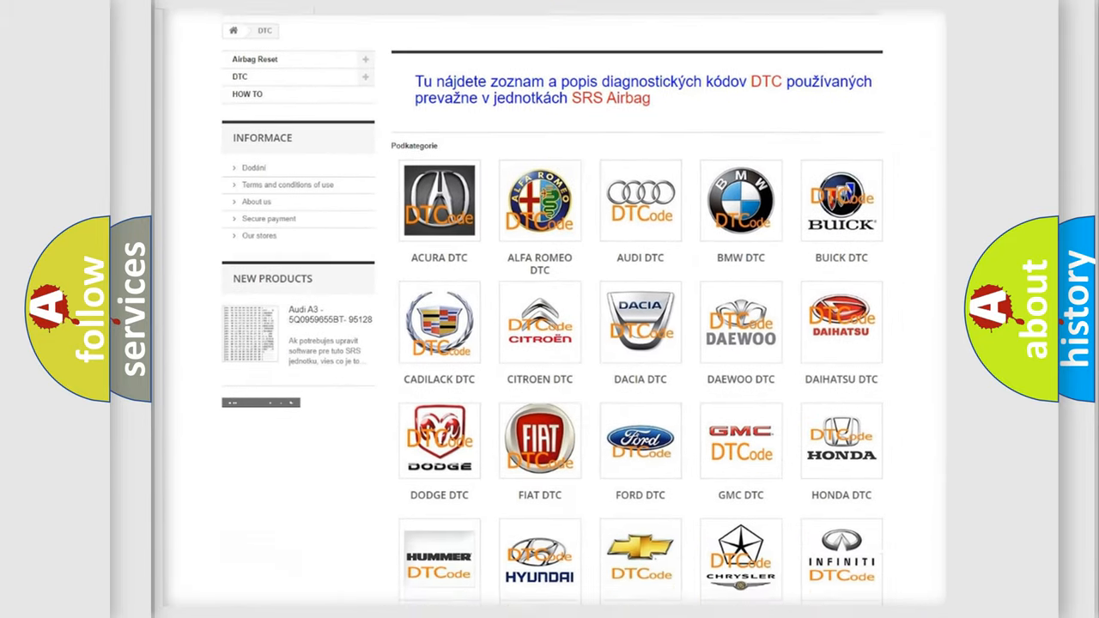
scroll("down", 3)
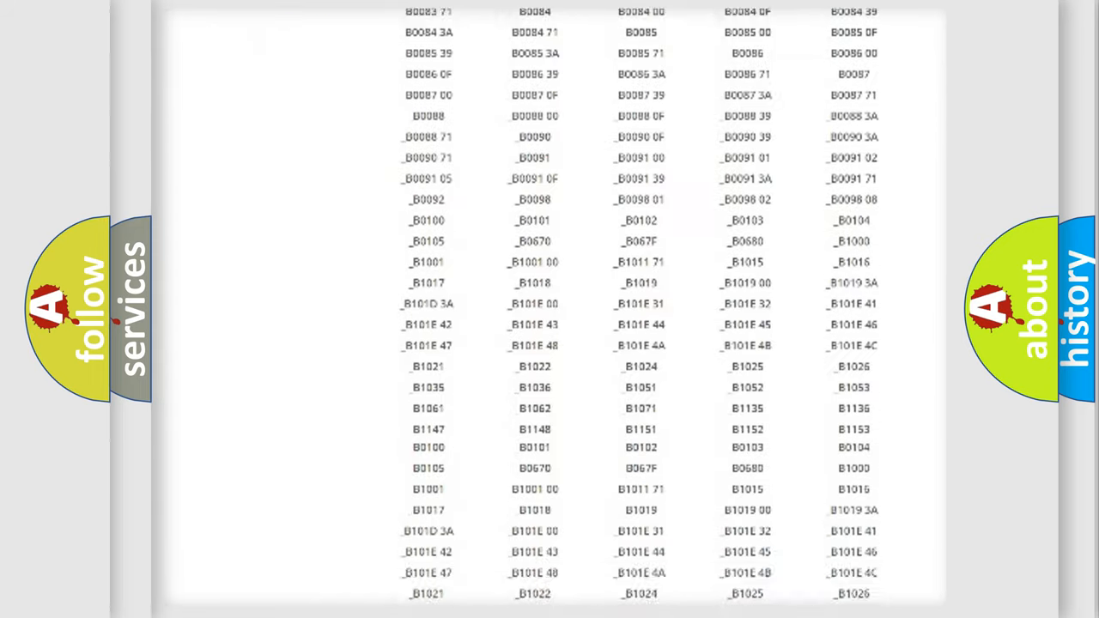
scroll("down", 3)
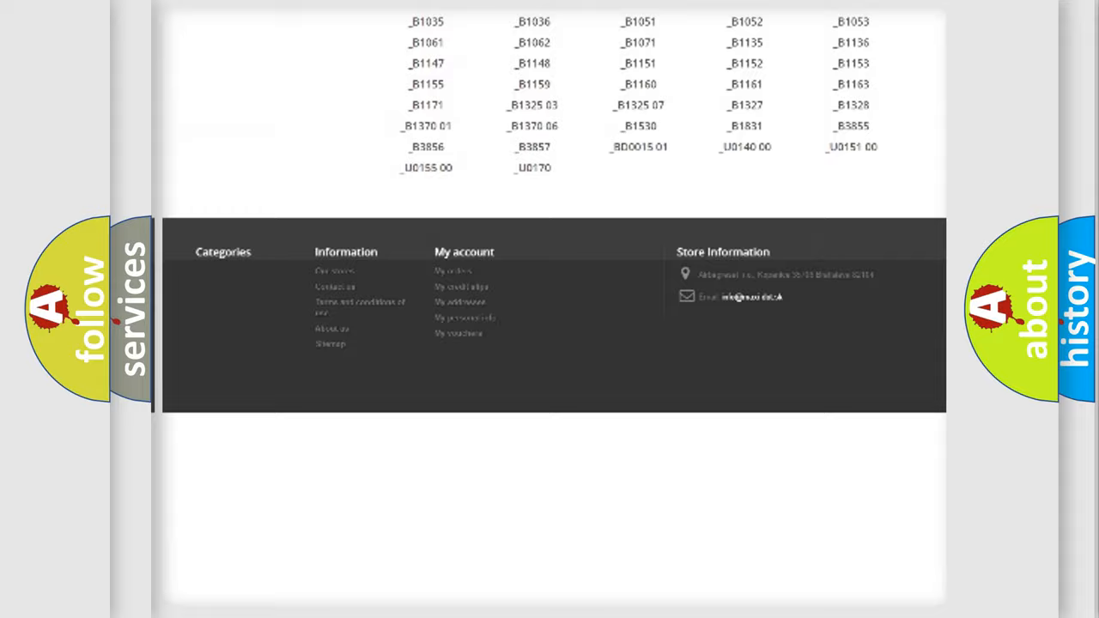